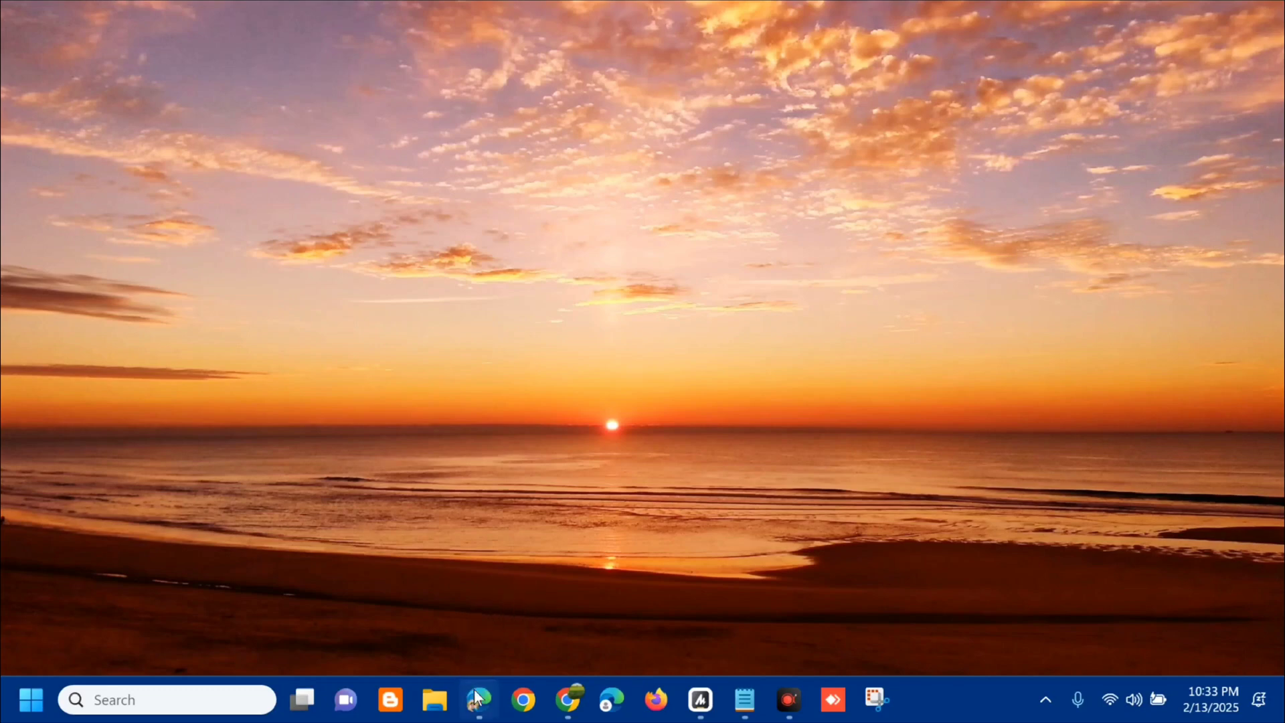
# Step: Launch Microsoft Edge from the taskbar and expand its Settings and more menu
pyautogui.click(479, 698)
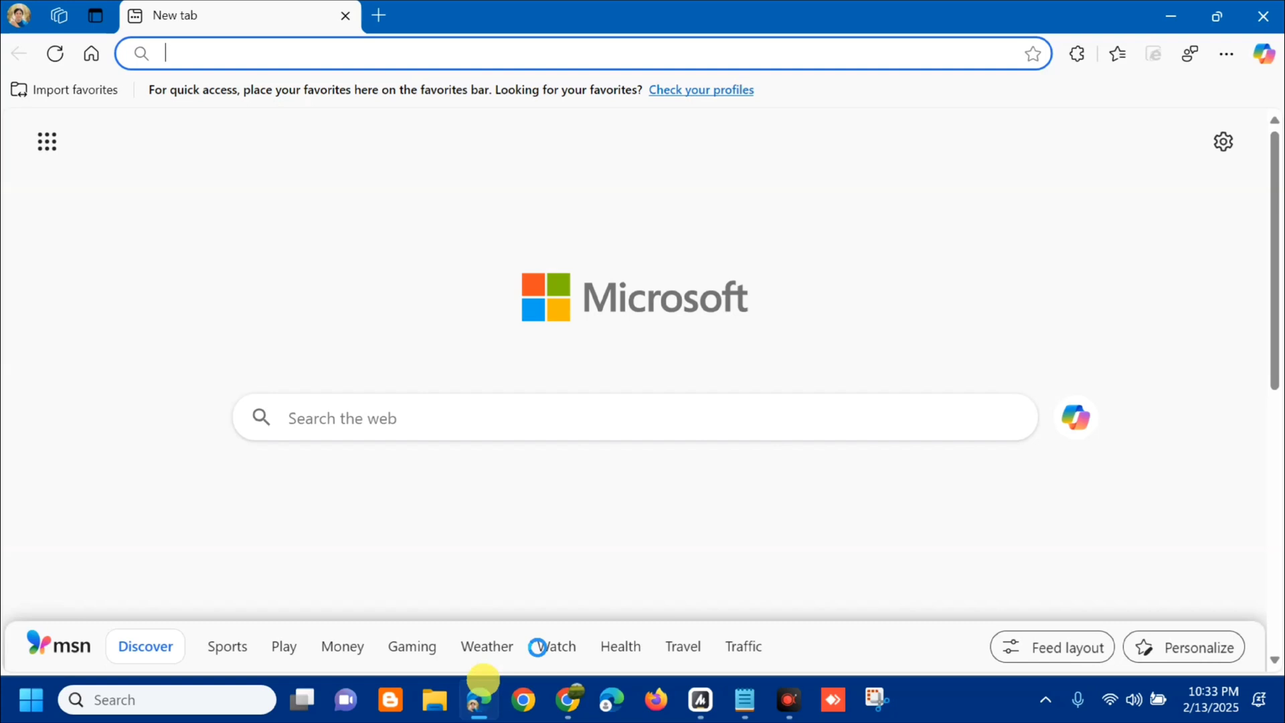
pyautogui.moveTo(1142, 237)
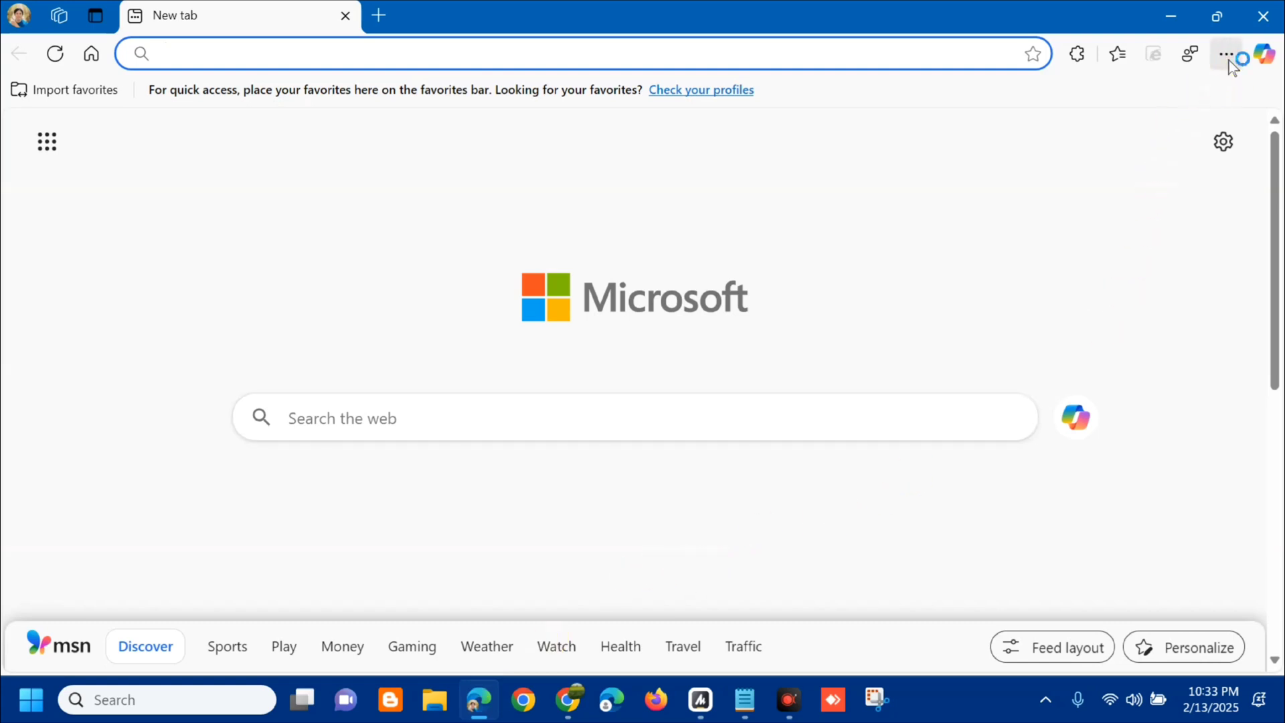
pyautogui.click(1224, 53)
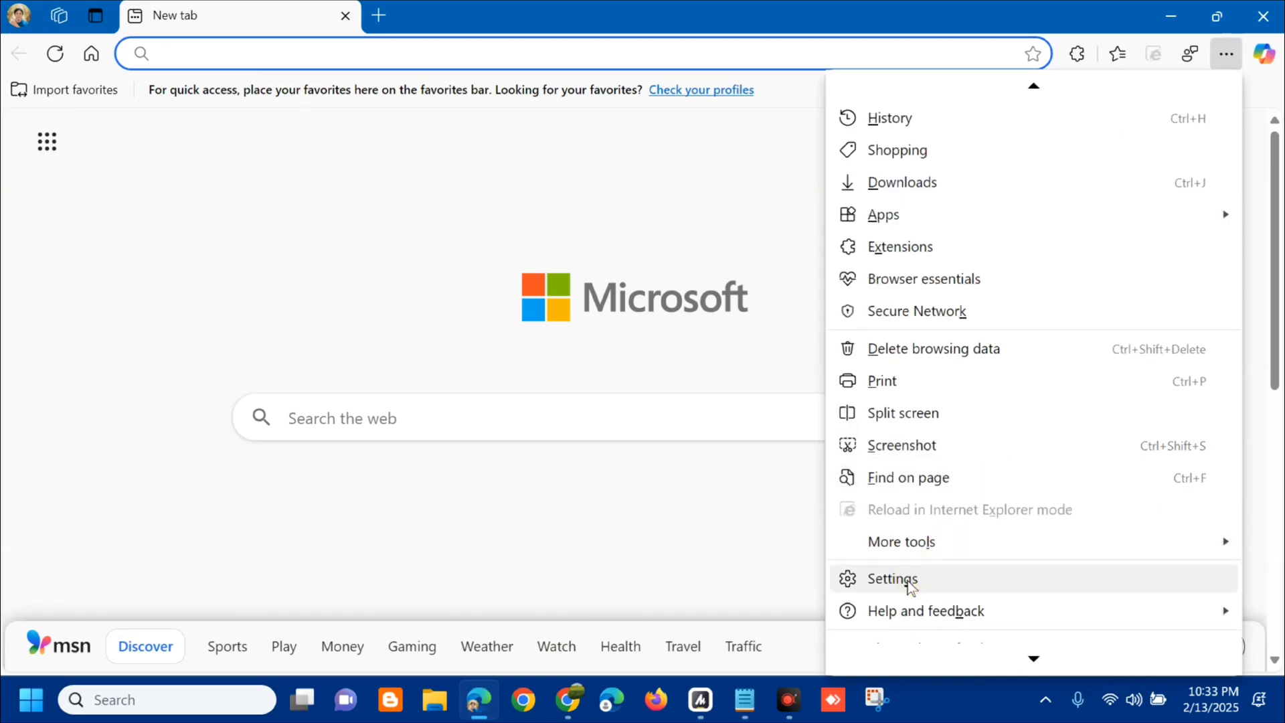
# Step: Choose Settings to reach the Edge profile settings page with sync on
pyautogui.click(892, 578)
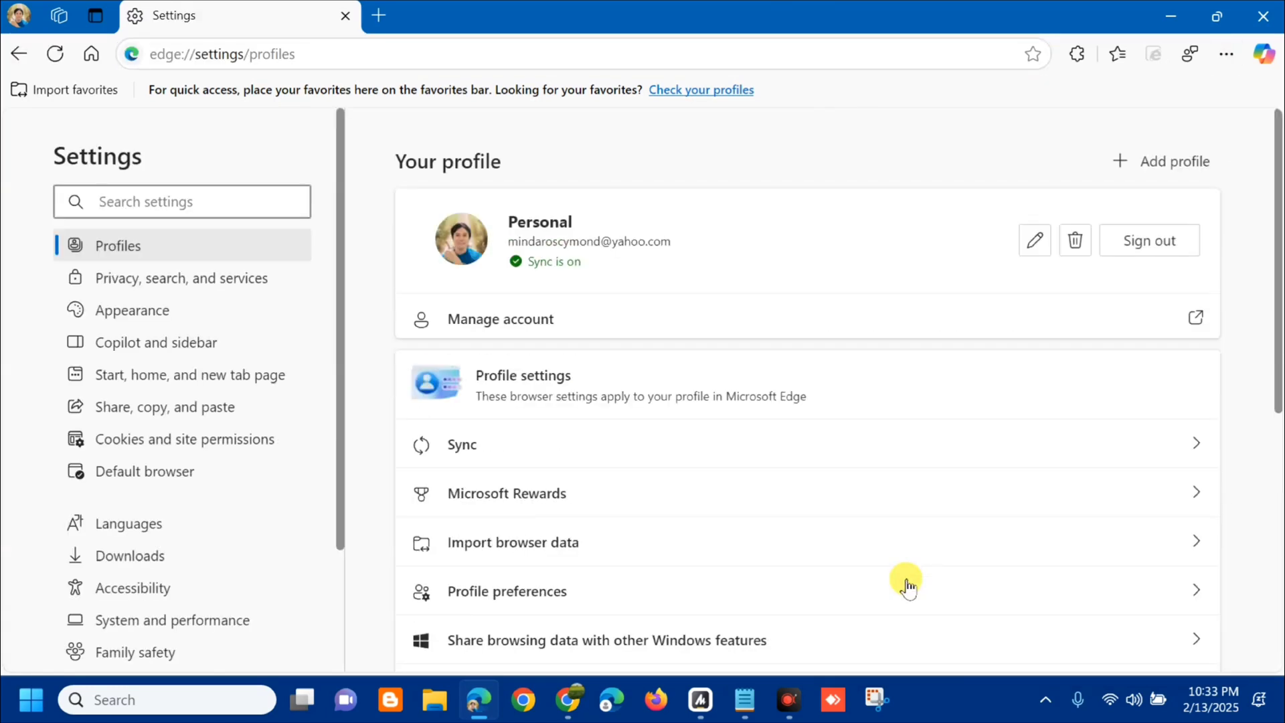
pyautogui.moveTo(180, 588)
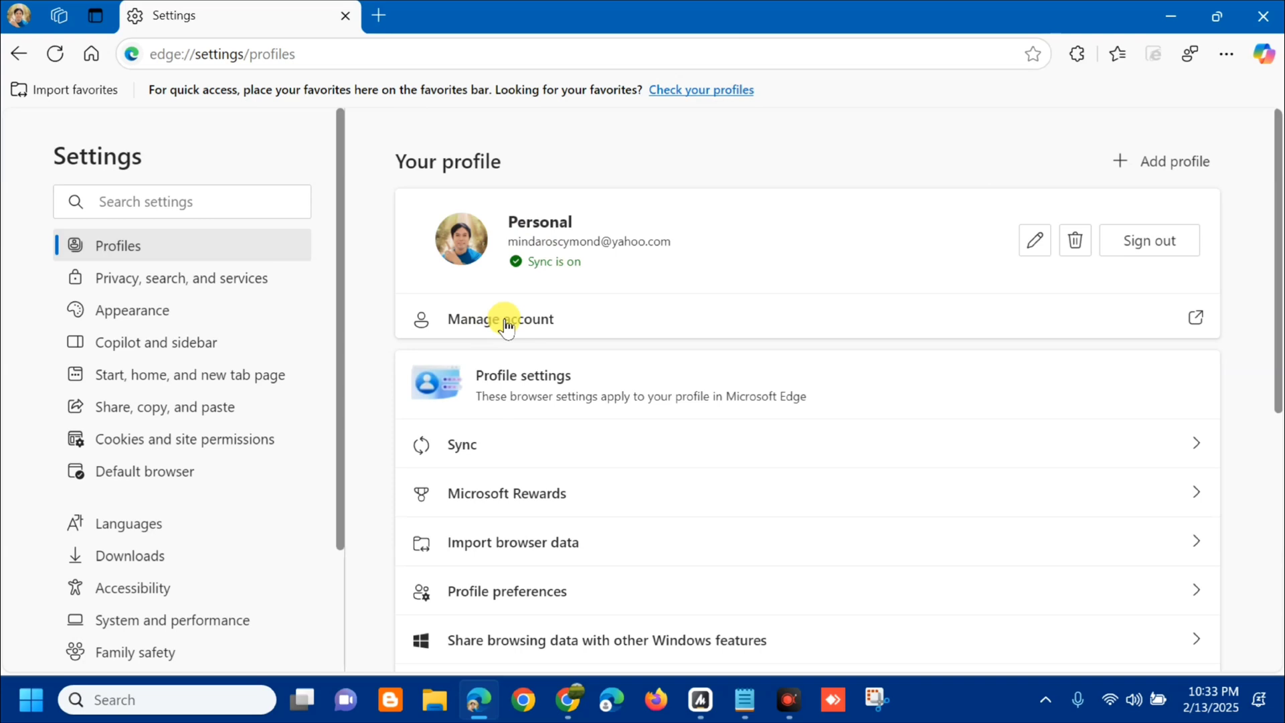
# Step: Go to Manage account, expand the account navigation panel and choose Your info
pyautogui.click(499, 318)
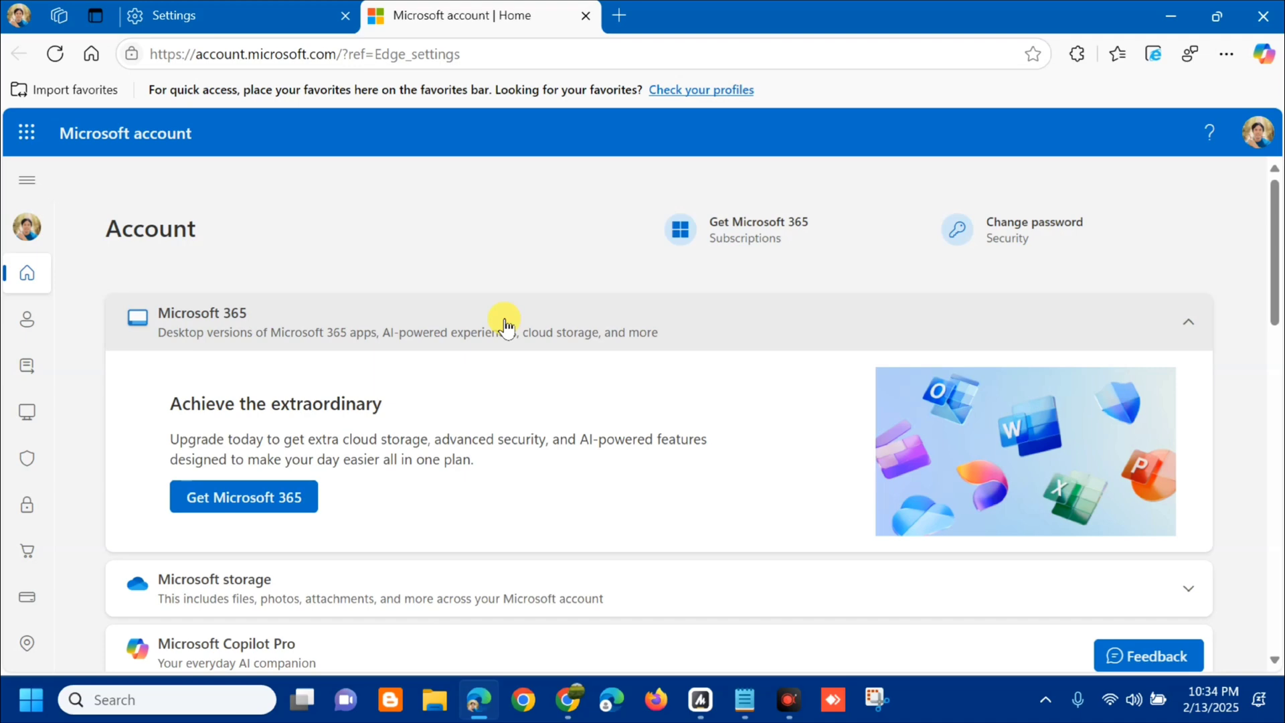
pyautogui.moveTo(25, 547)
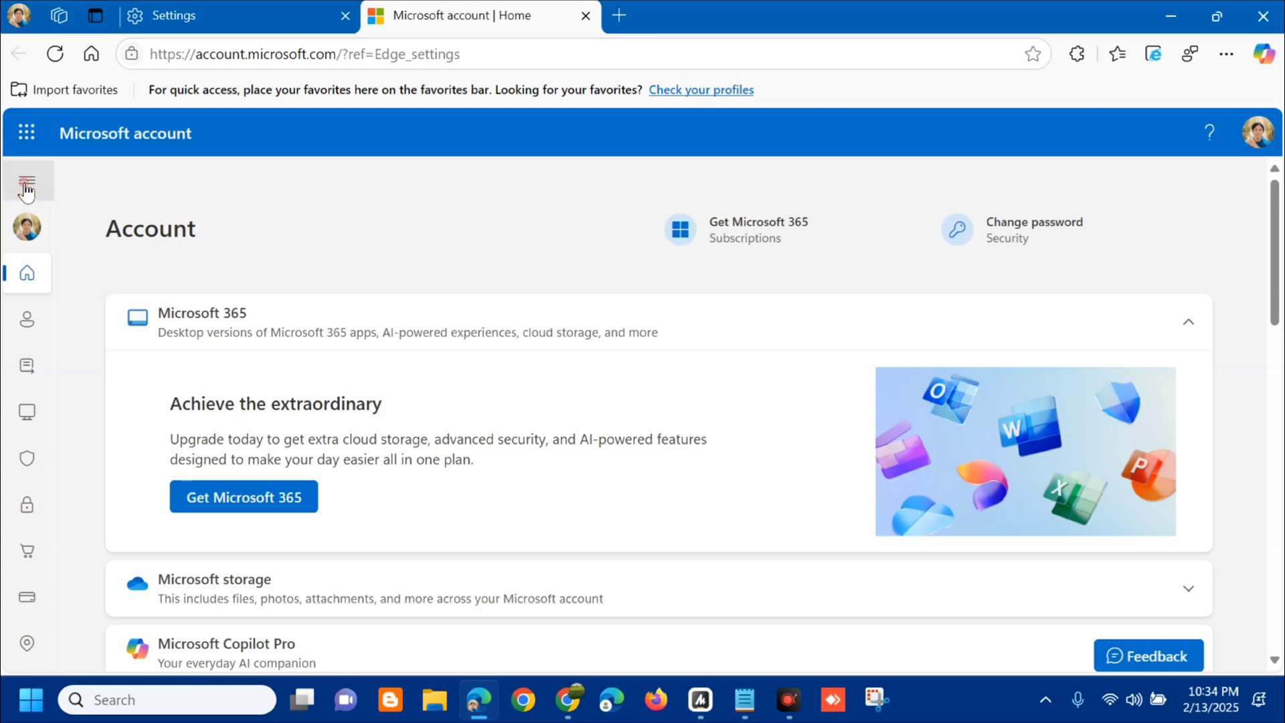
pyautogui.click(27, 181)
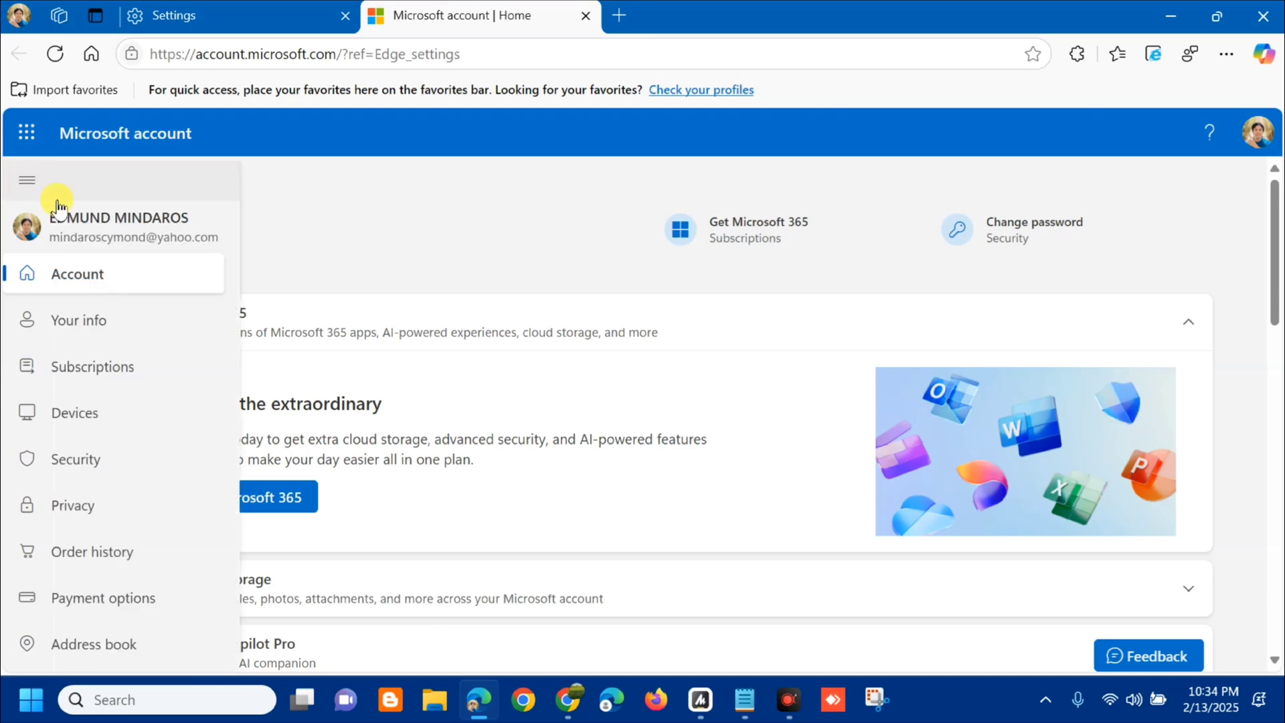
pyautogui.click(79, 320)
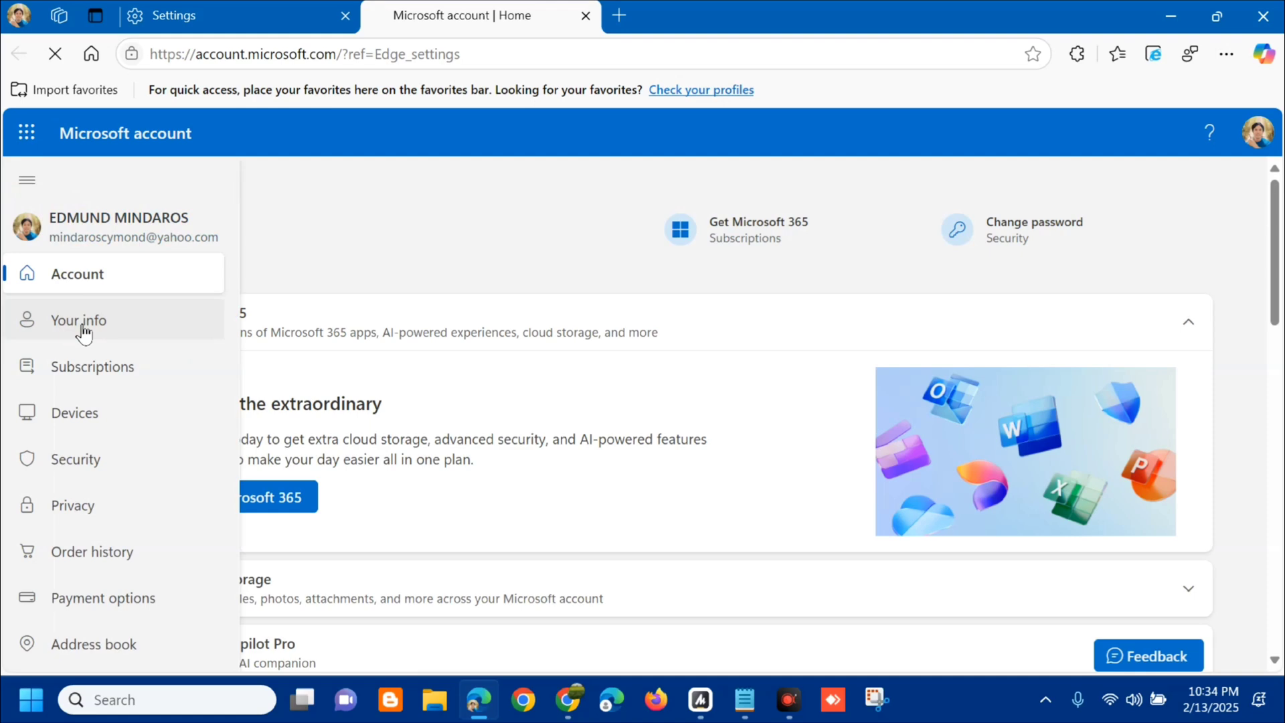
# Step: Show the Your info page scrolled to Account info with email addresses and phone number
pyautogui.click(77, 320)
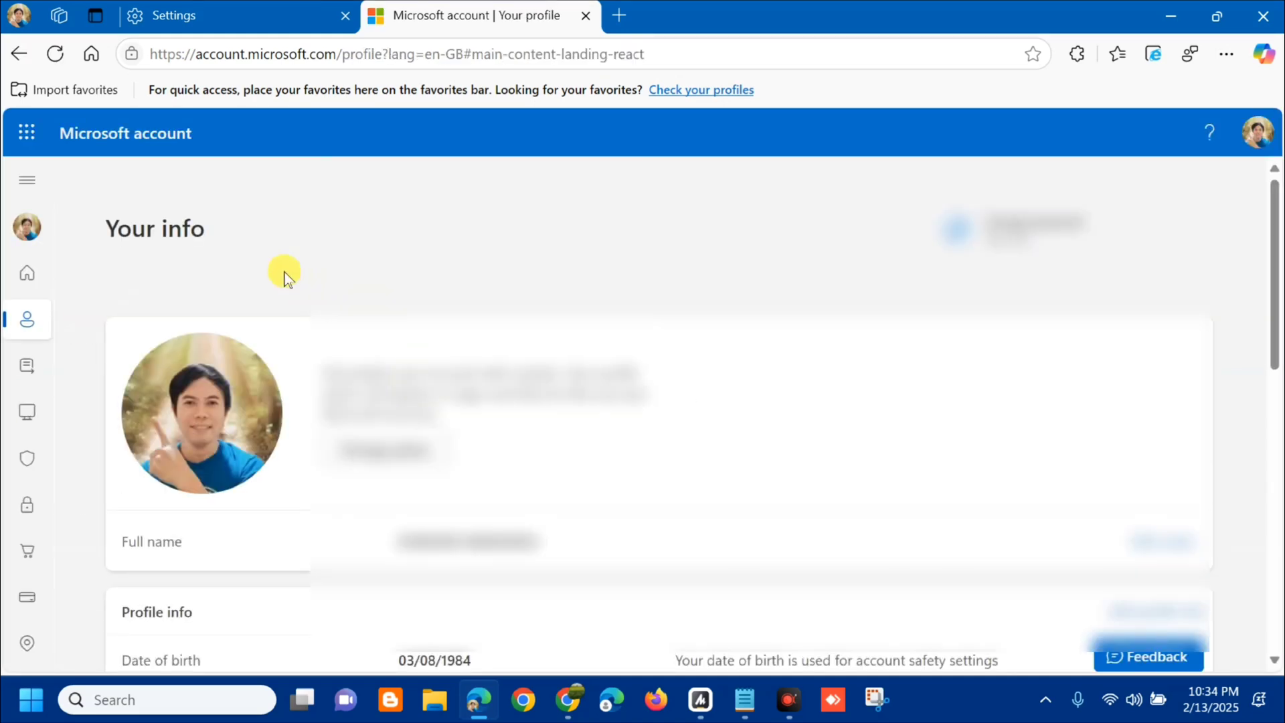
pyautogui.moveTo(700, 467)
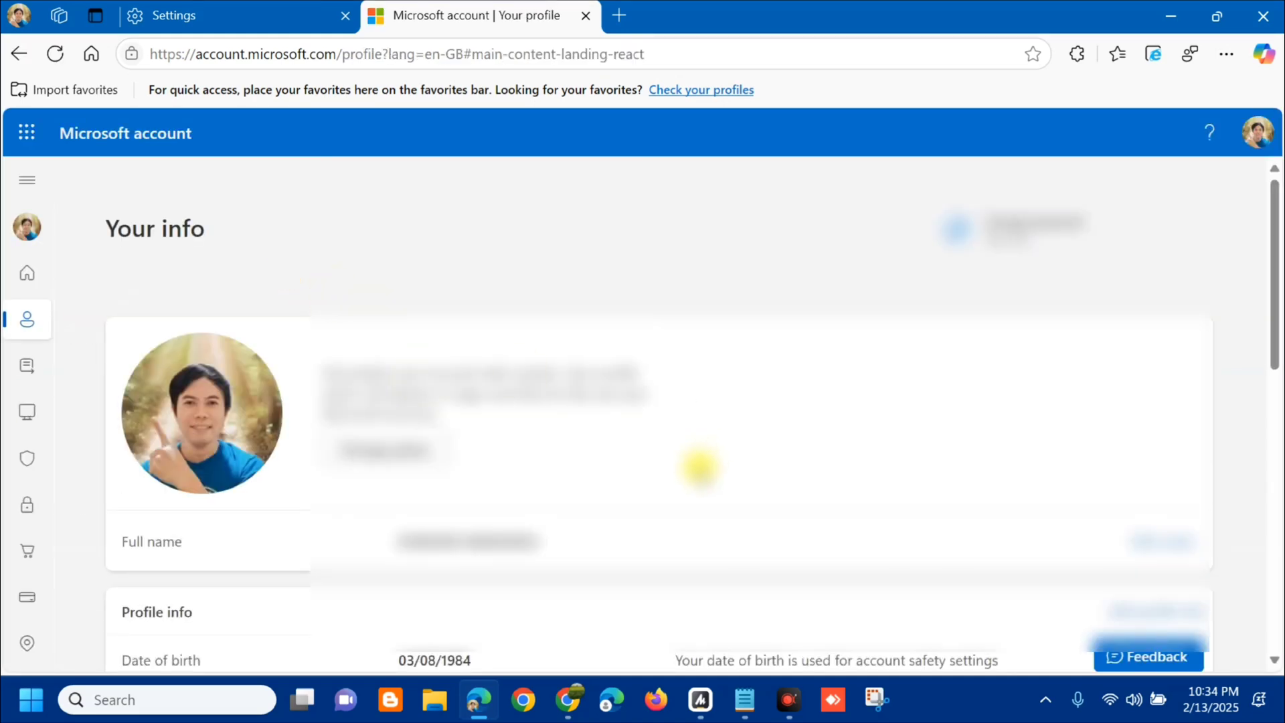
pyautogui.scroll(-3)
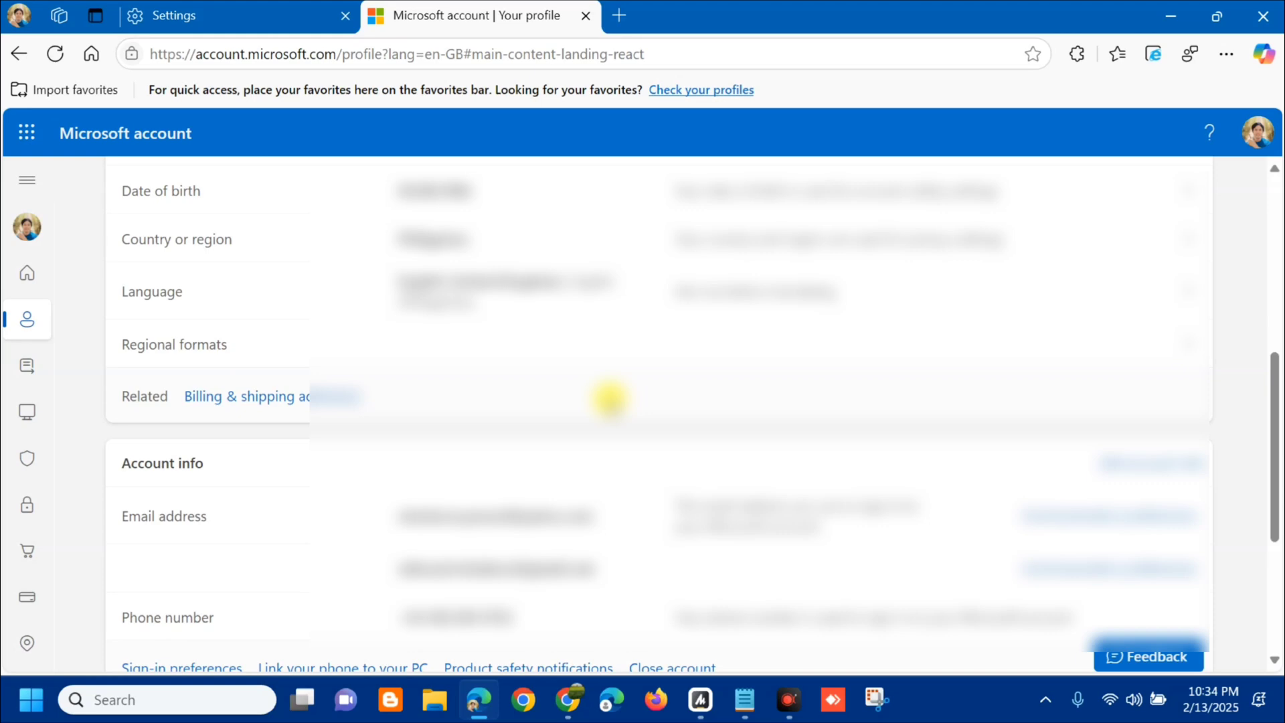
pyautogui.scroll(-3)
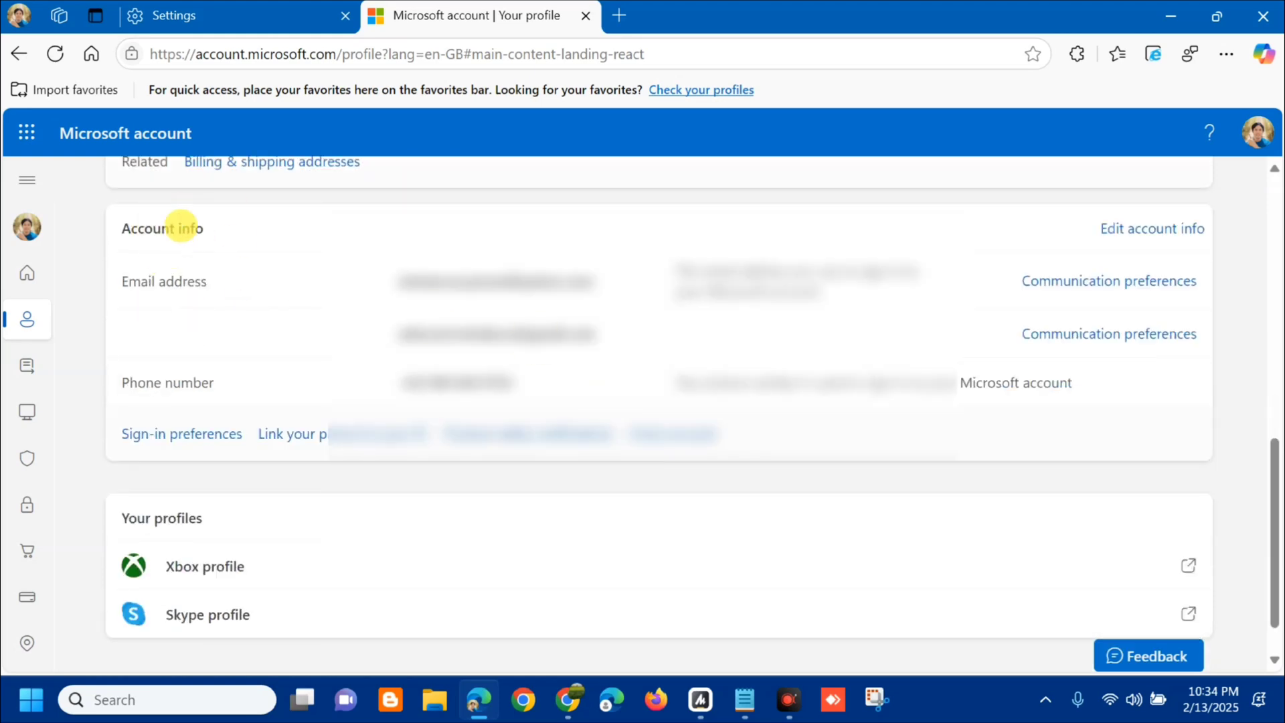
pyautogui.moveTo(1008, 220)
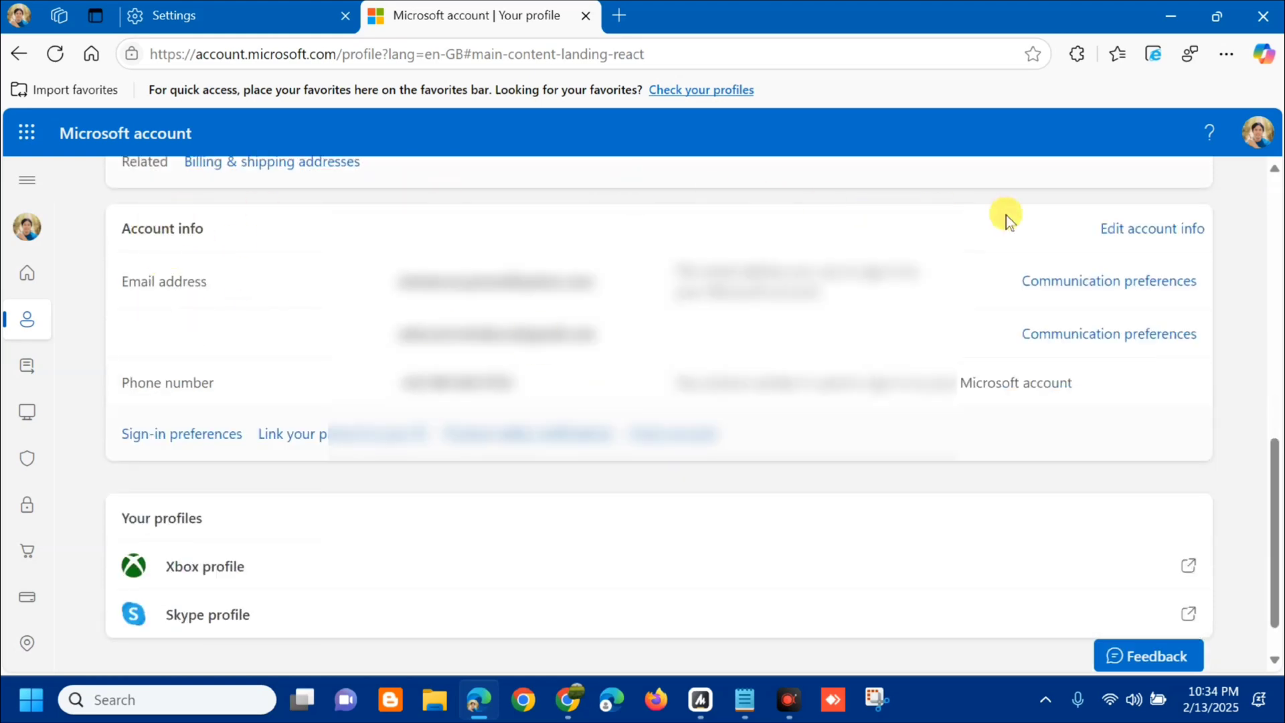
pyautogui.moveTo(1151, 229)
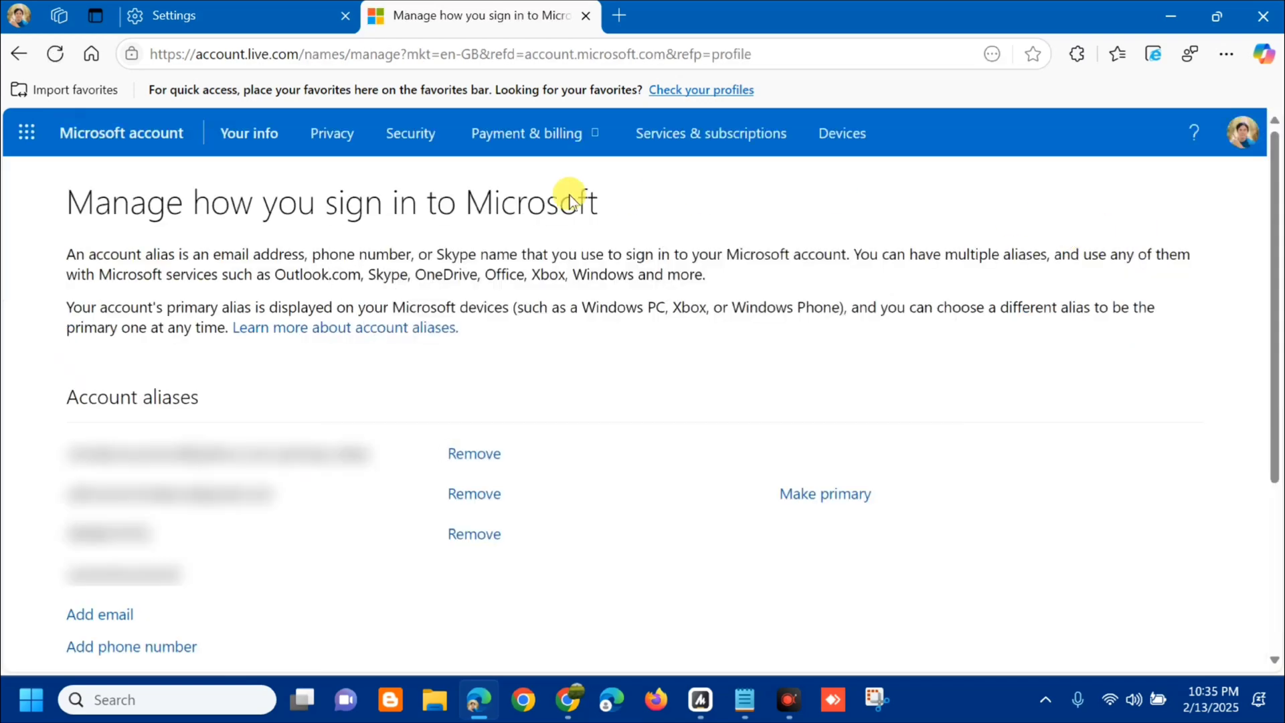
pyautogui.moveTo(466, 218)
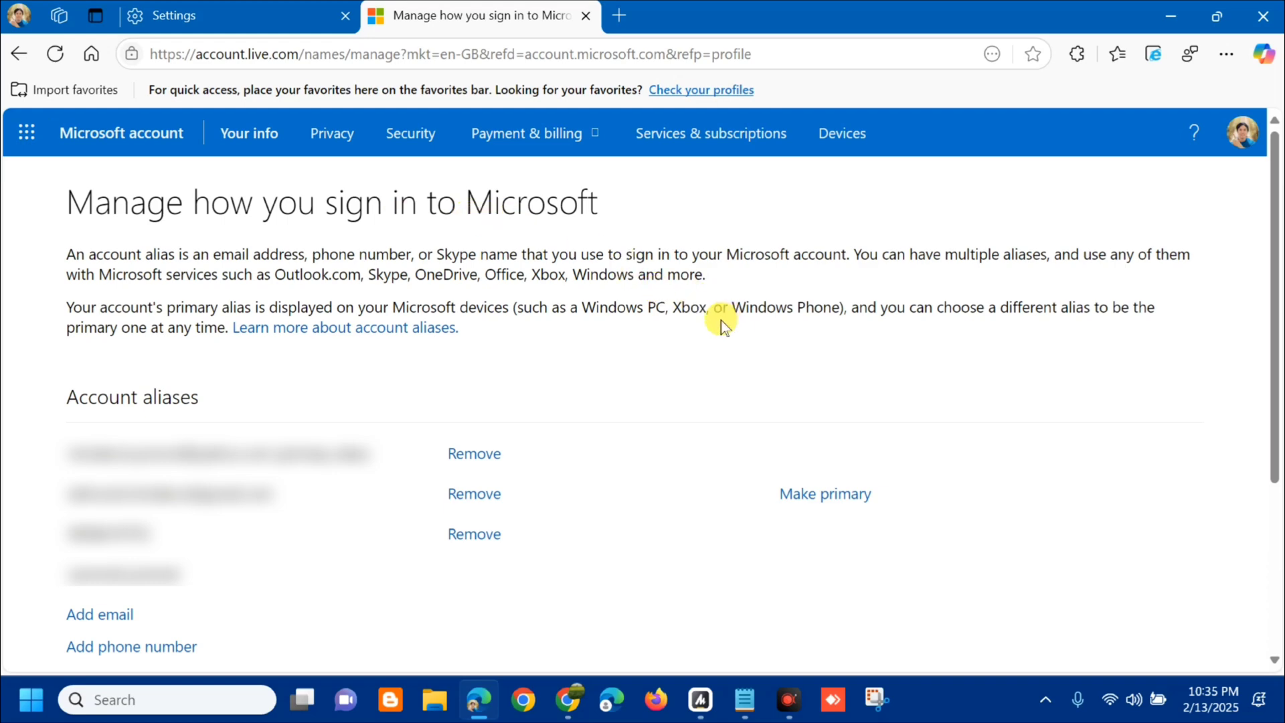
# Step: Scroll the Manage how you sign in page to the Account aliases list
pyautogui.scroll(-3)
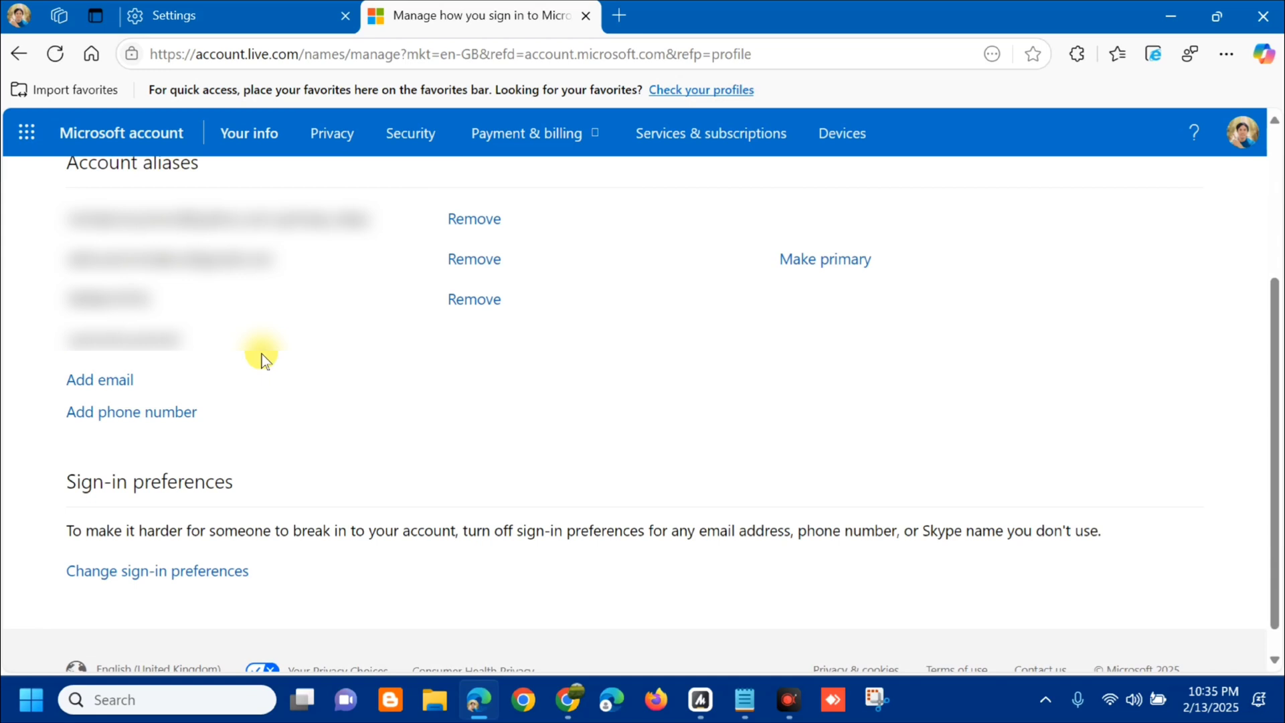
pyautogui.moveTo(304, 266)
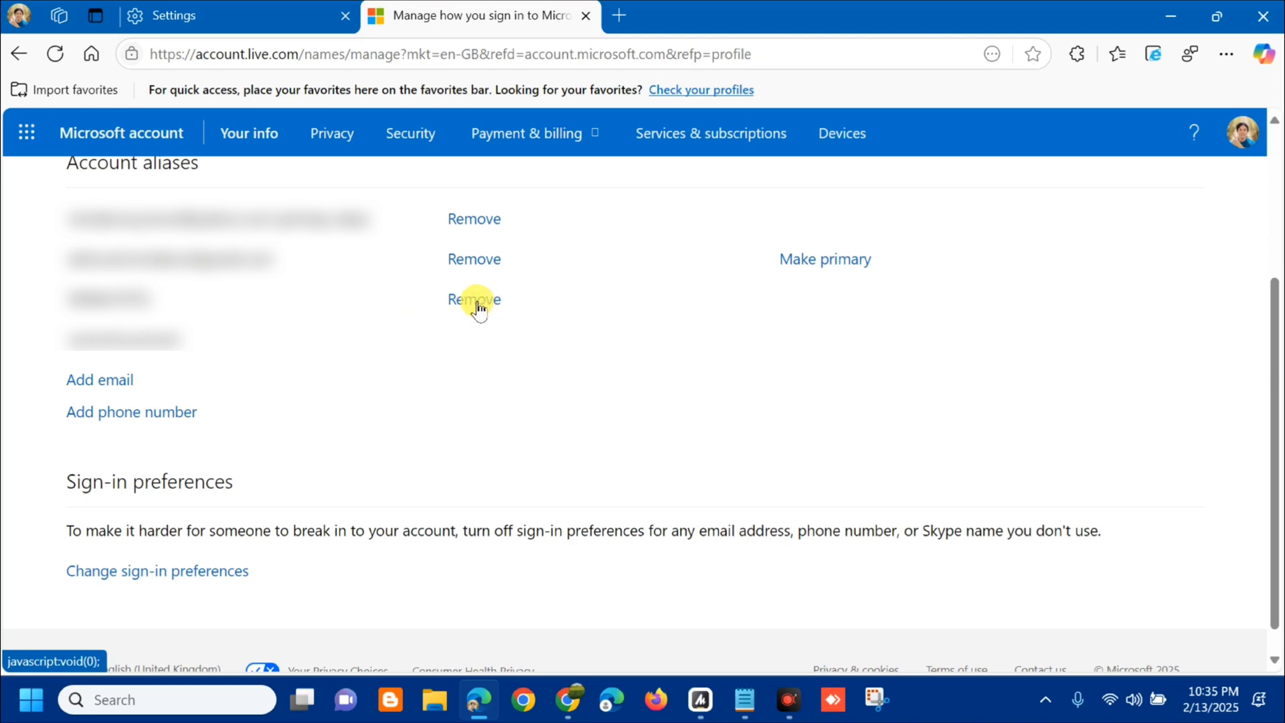
pyautogui.click(473, 298)
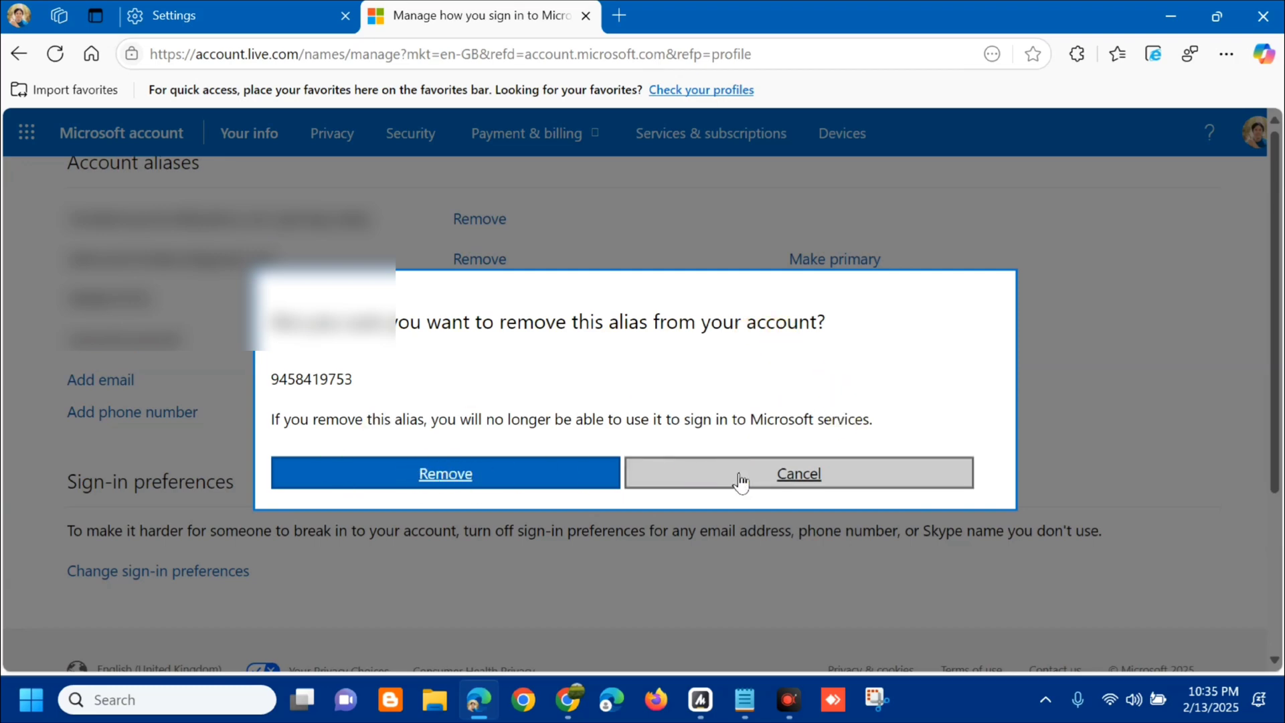
pyautogui.click(797, 473)
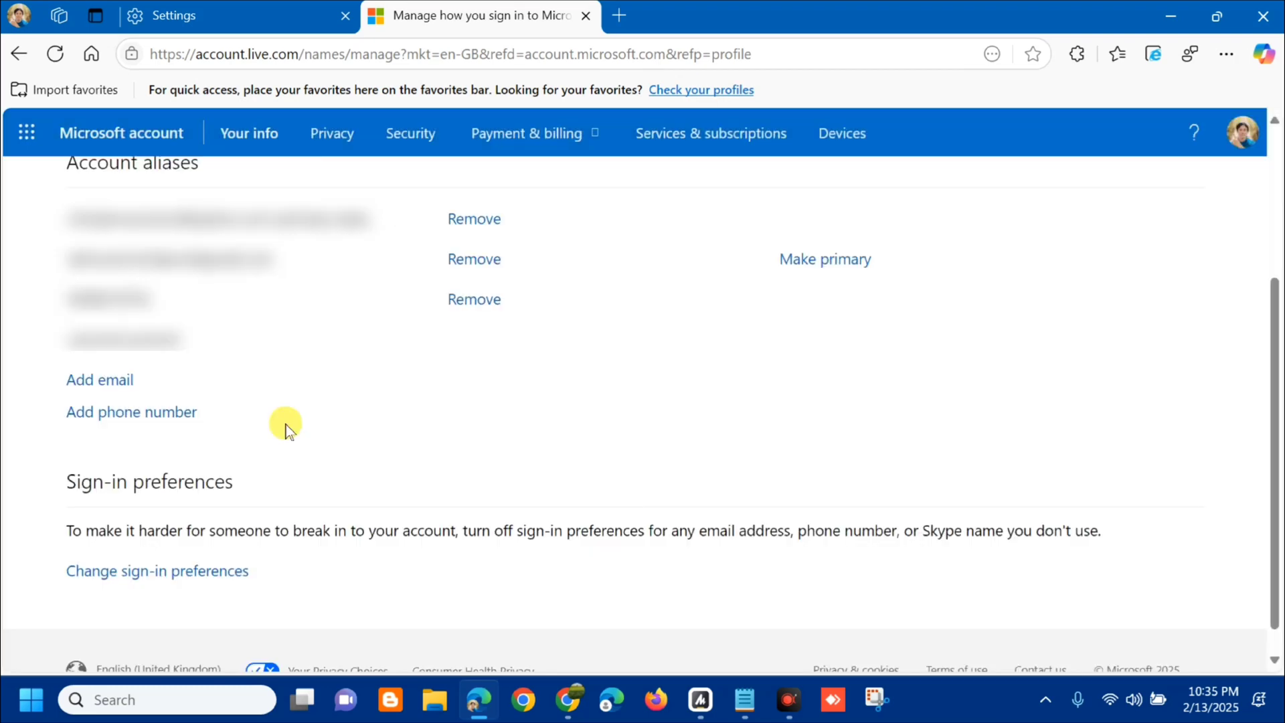
pyautogui.moveTo(131, 411)
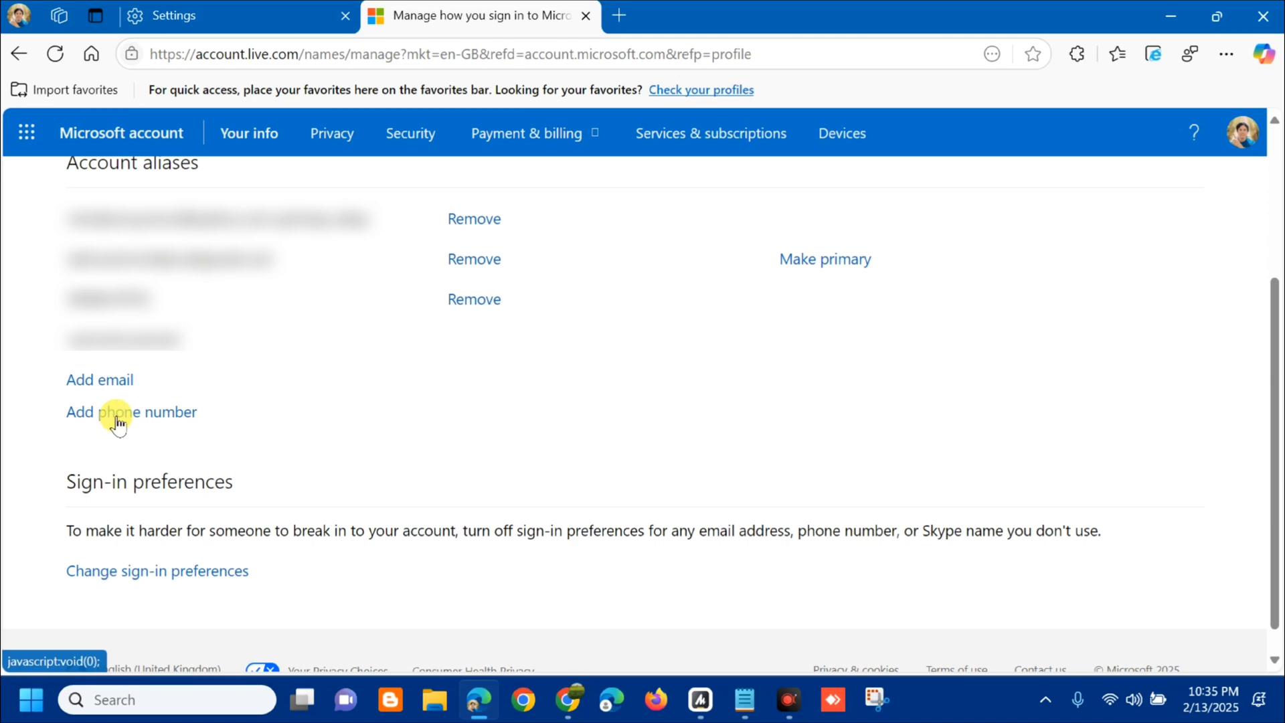
pyautogui.click(131, 411)
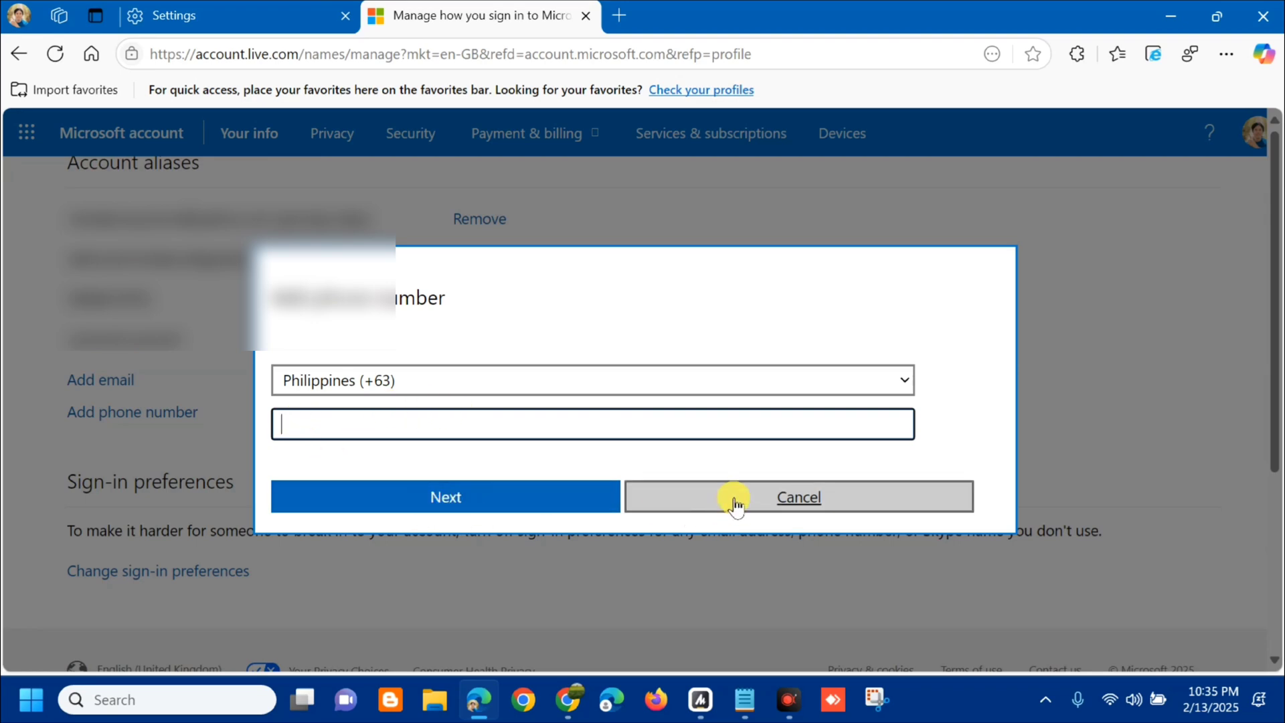
pyautogui.click(796, 497)
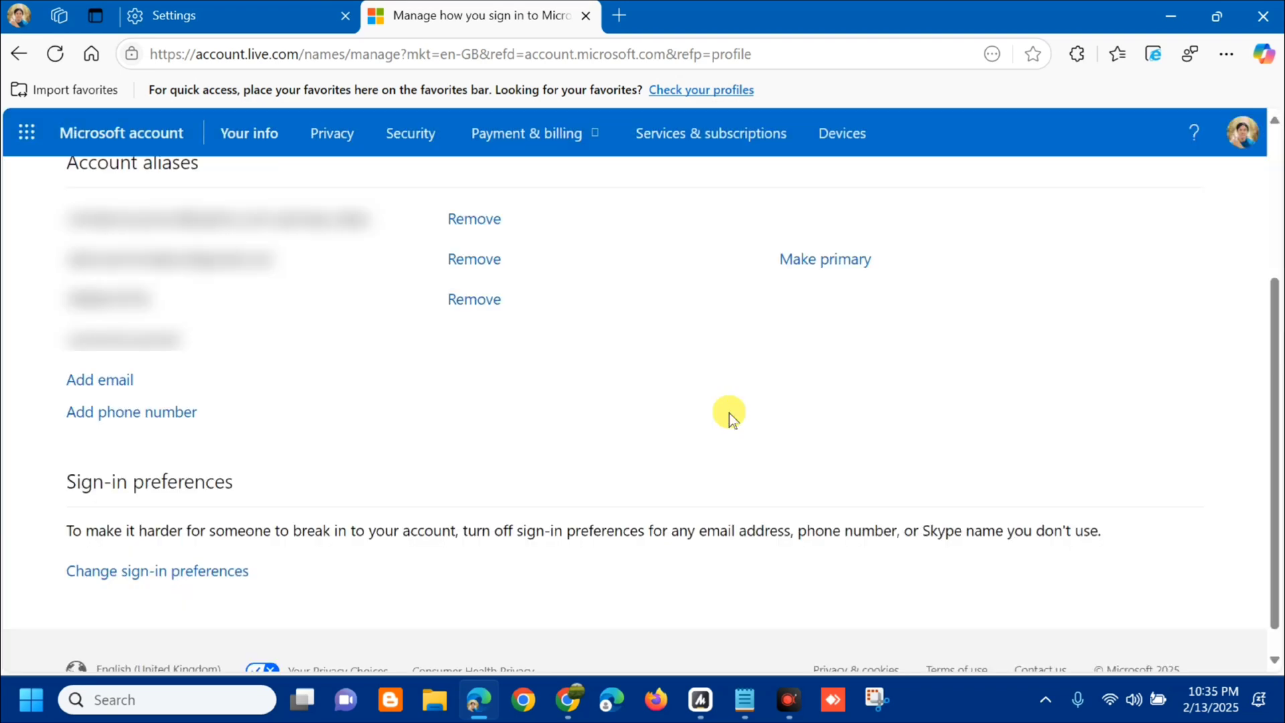